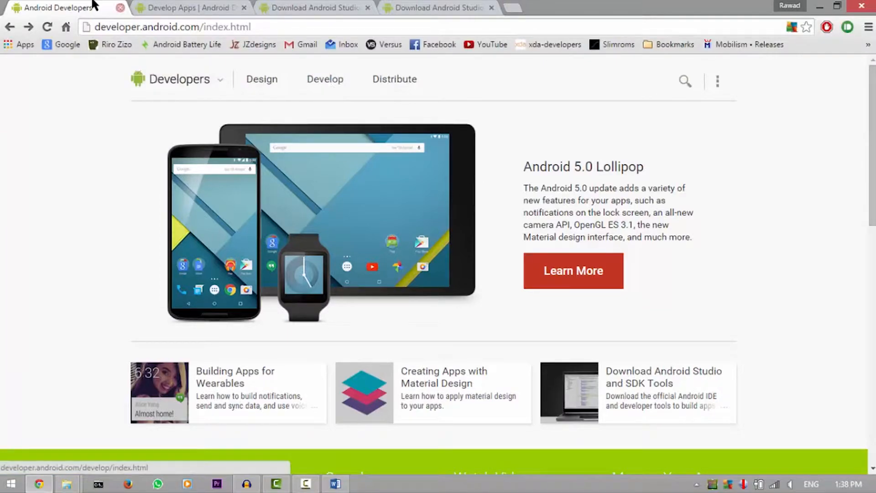
# Step: Reach the installer_r24.1.2-windows.exe license terms via Develop > Tools and Other Download Options
pyautogui.click(325, 79)
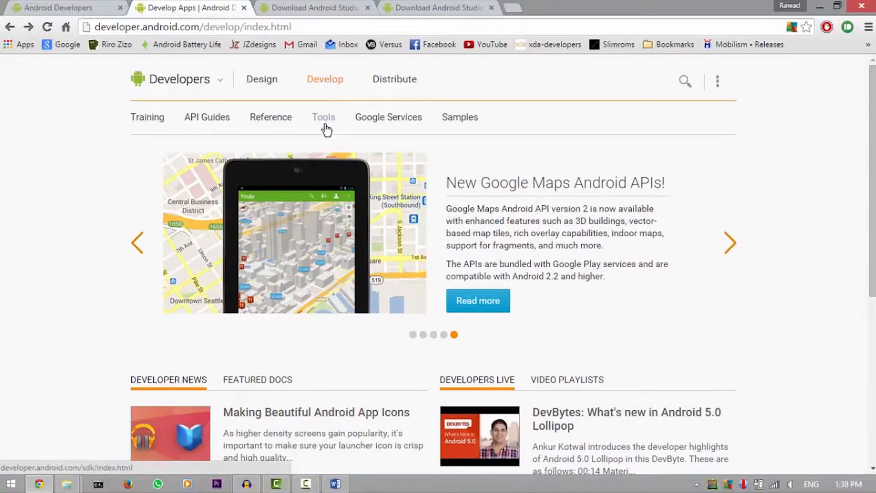
pyautogui.click(323, 117)
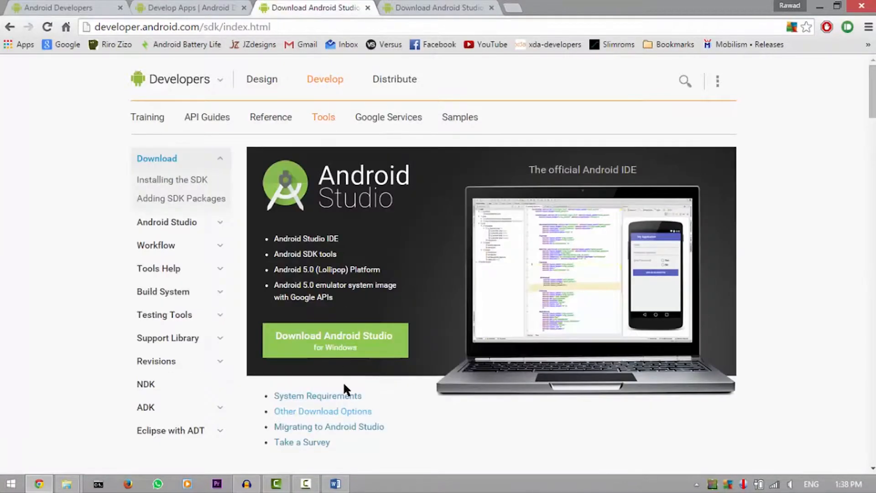
pyautogui.doubleClick(322, 411)
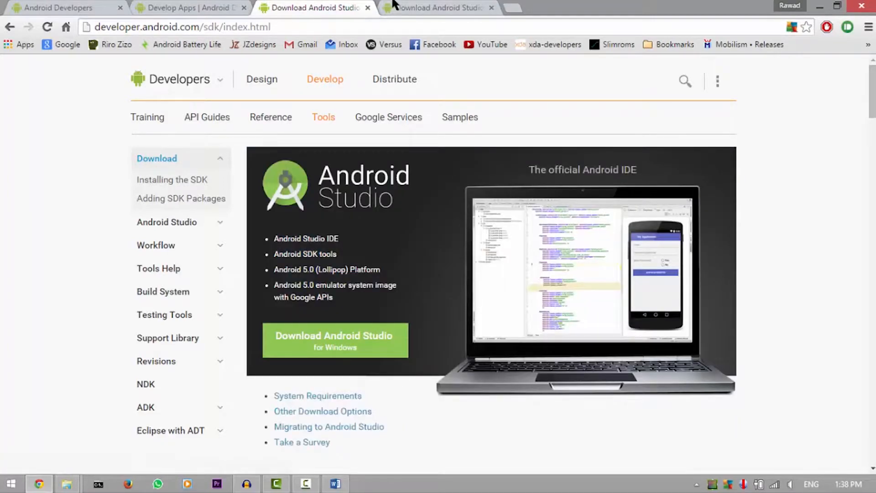
pyautogui.click(322, 412)
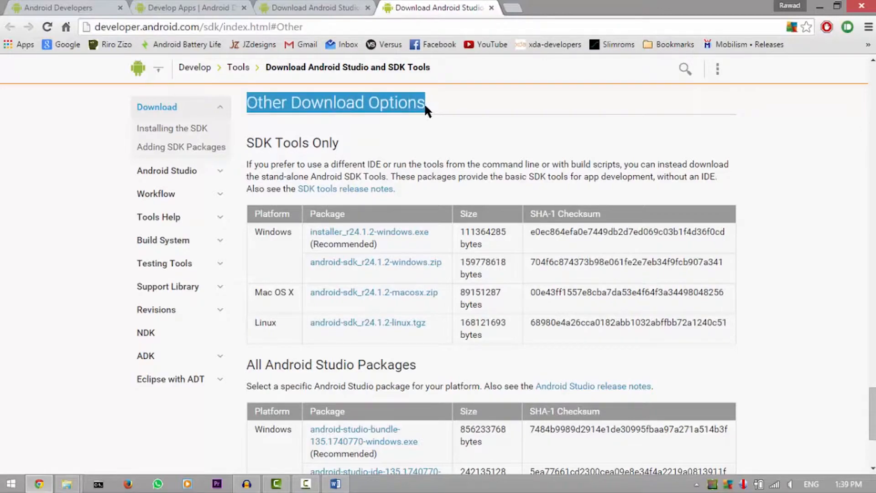
pyautogui.moveTo(290, 89)
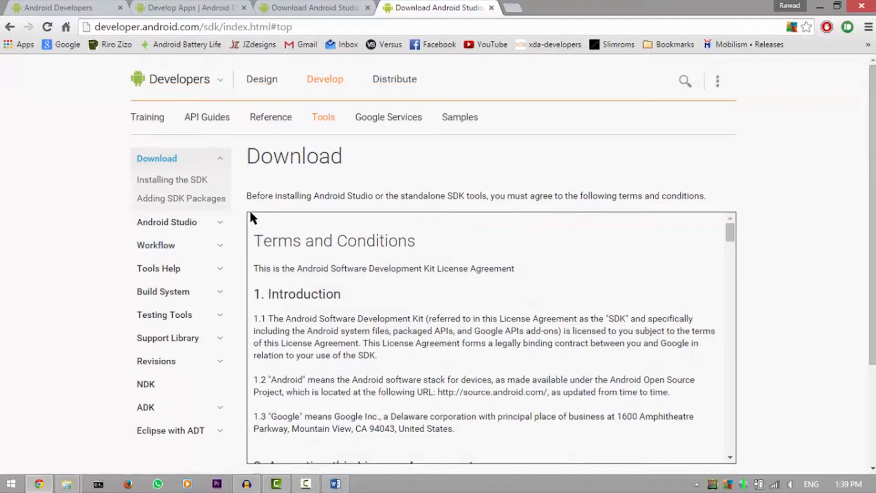
pyautogui.scroll(-3)
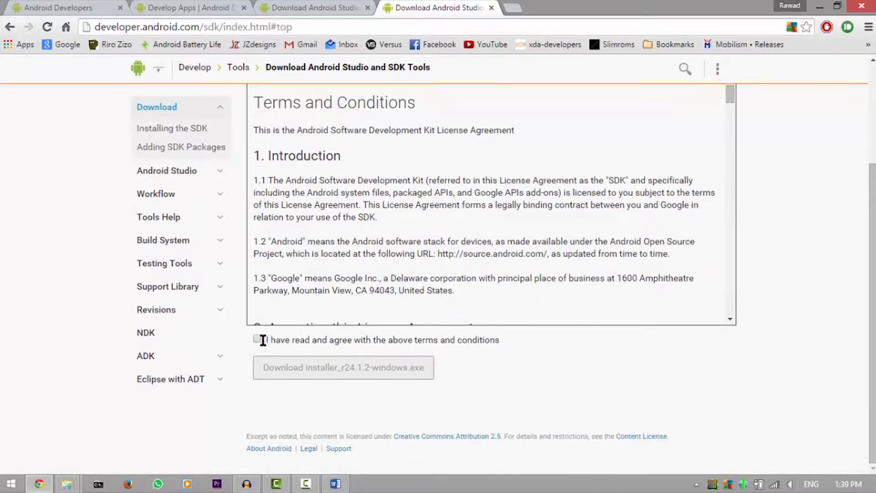
# Step: Agree to the SDK license terms for installer_r24.1.2-windows.exe
pyautogui.click(257, 339)
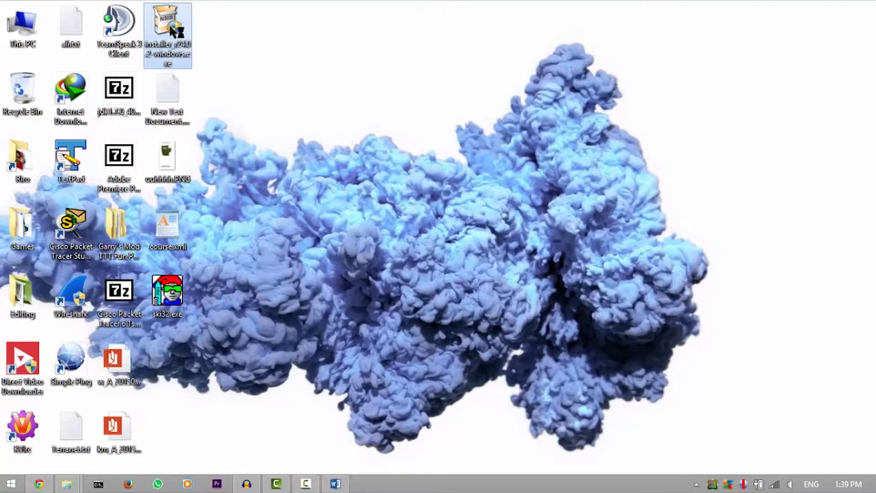
# Step: Run the installer for anyone using this computer, keeping the default folder and Start Menu name
pyautogui.doubleClick(168, 34)
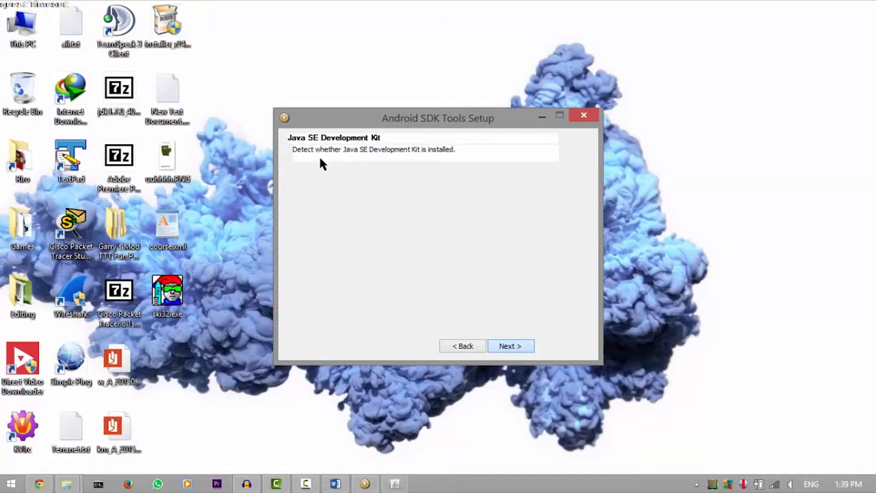
pyautogui.click(509, 346)
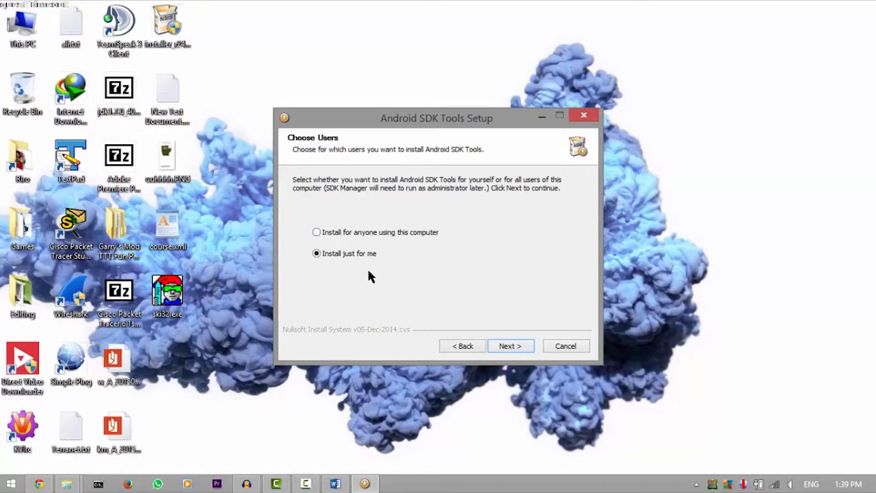
pyautogui.click(316, 232)
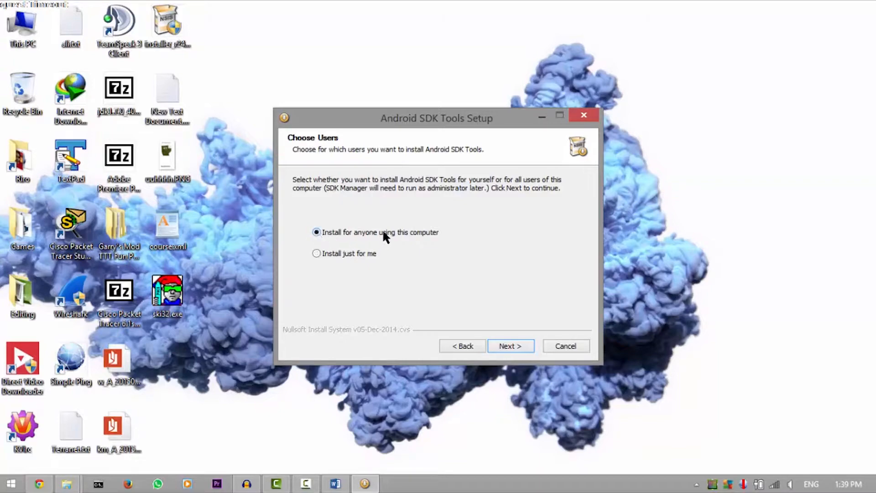
pyautogui.click(509, 346)
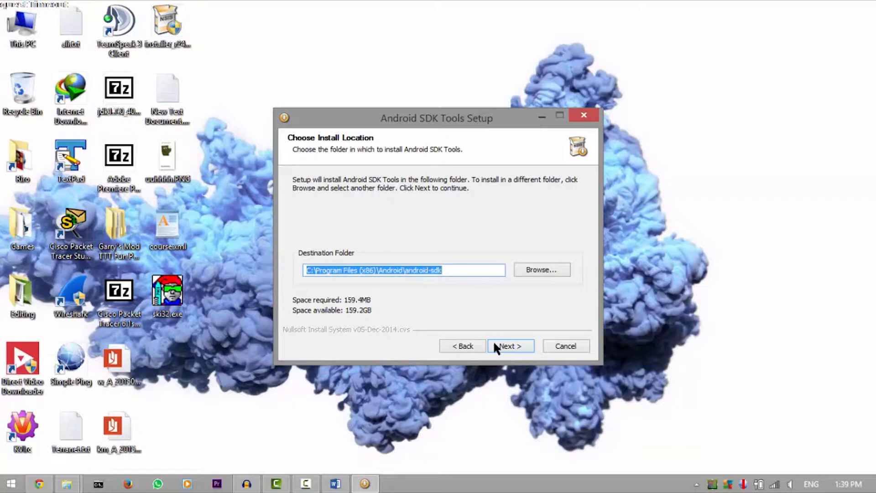
pyautogui.click(510, 345)
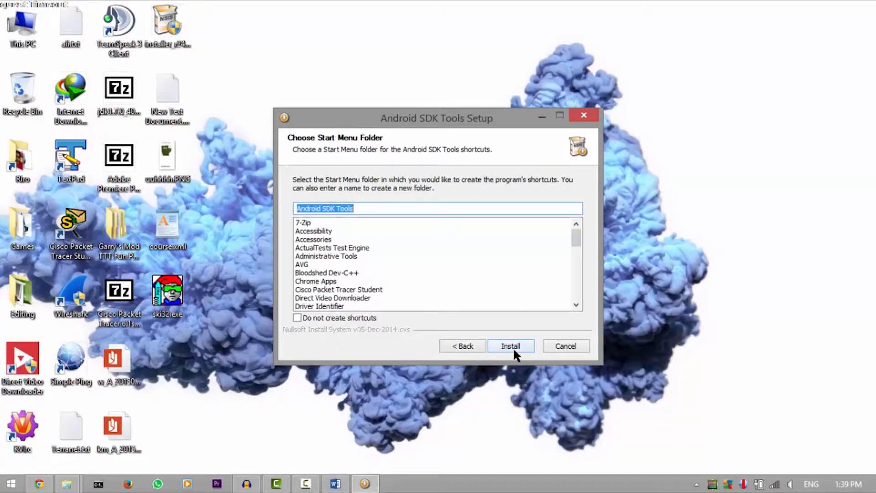
pyautogui.moveTo(533, 357)
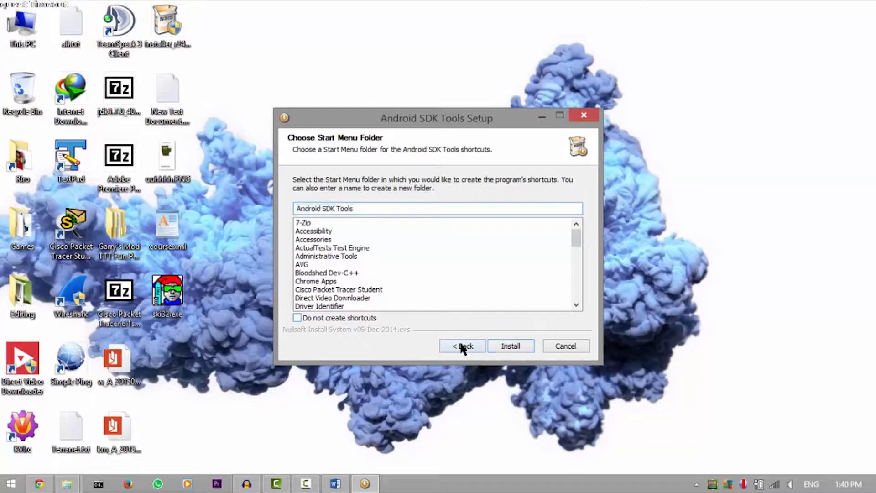
pyautogui.click(462, 345)
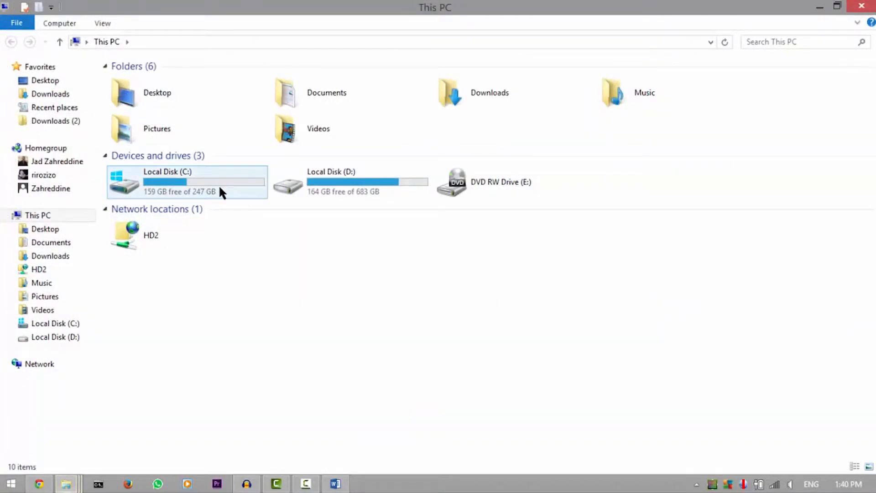
# Step: Launch SDK Manager.exe from C:\android-sdk
pyautogui.doubleClick(187, 181)
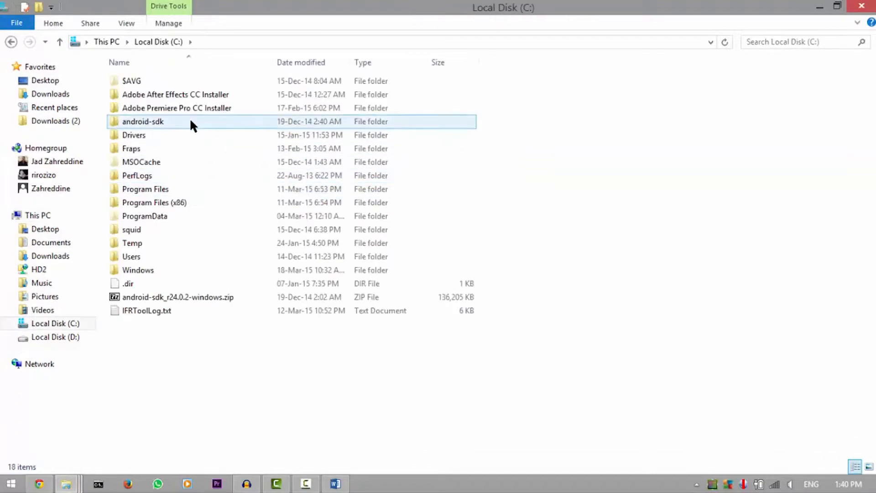
pyautogui.click(142, 121)
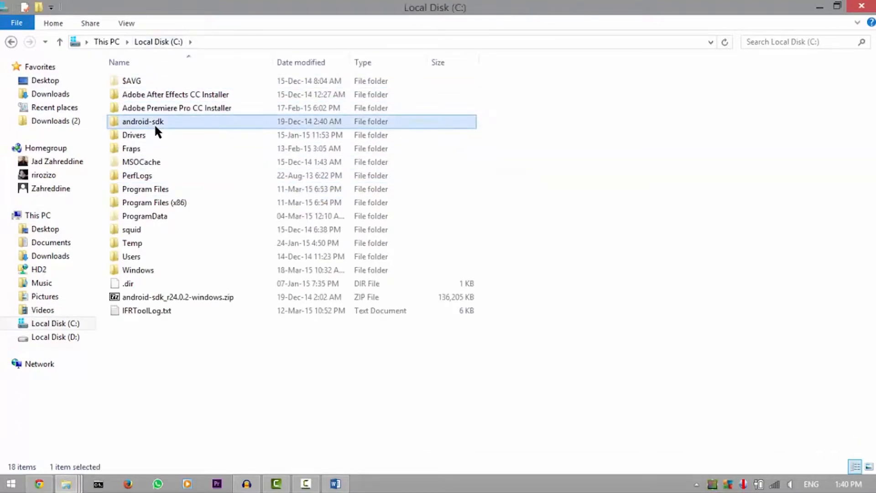
pyautogui.doubleClick(142, 122)
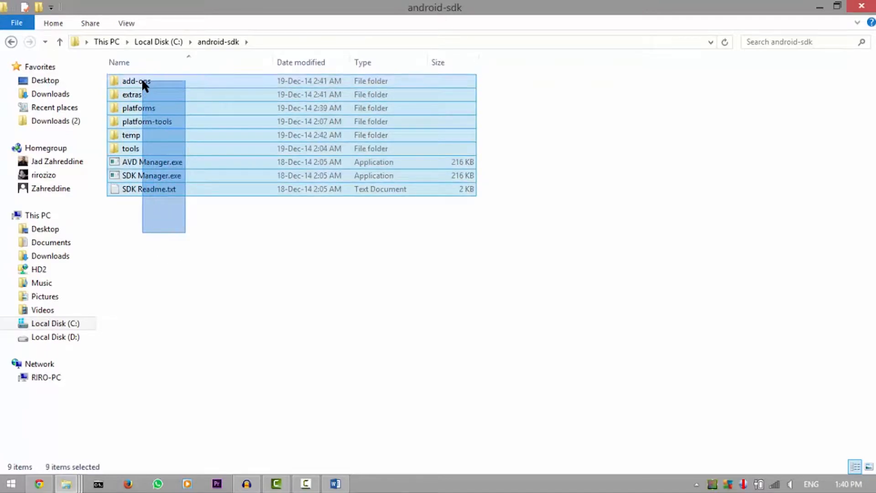
pyautogui.click(152, 175)
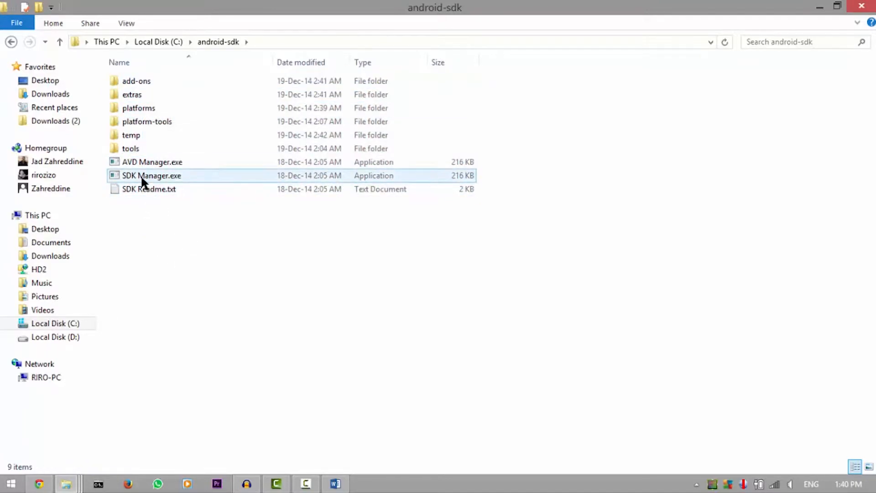
pyautogui.doubleClick(152, 176)
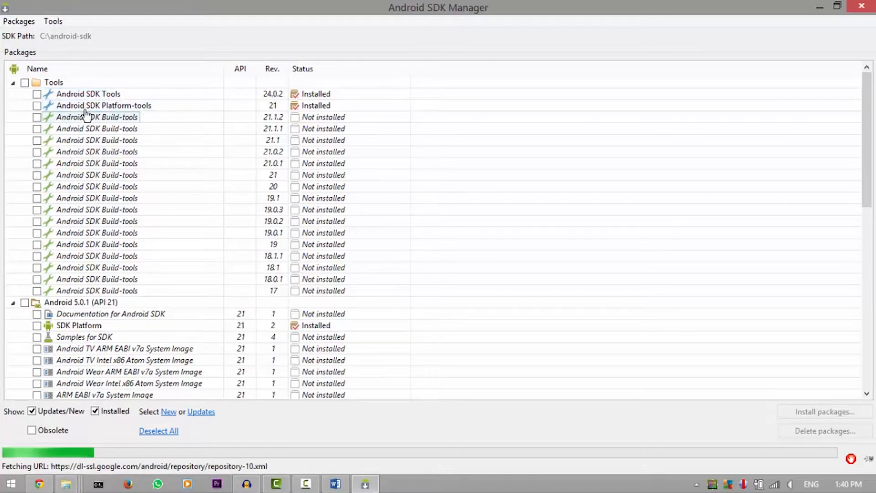
# Step: Review the installed Tools, Android 5.0.1 and Extras packages, then close SDK Manager
pyautogui.click(103, 106)
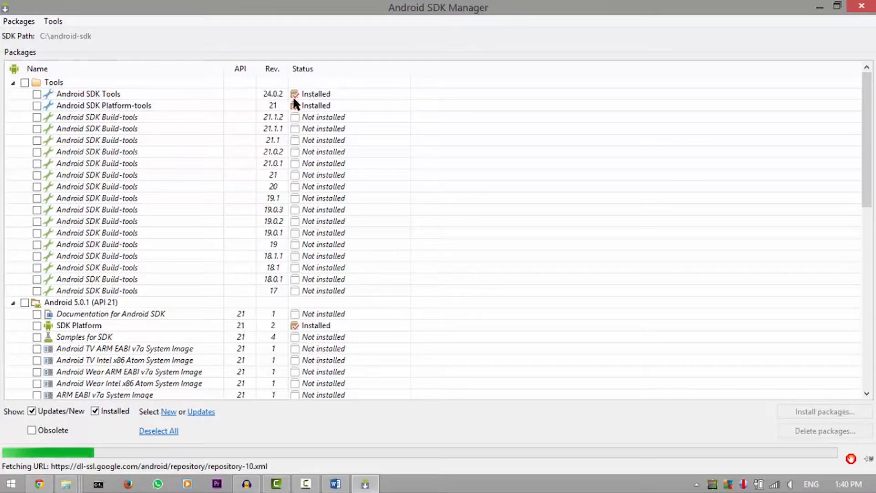
pyautogui.scroll(-3)
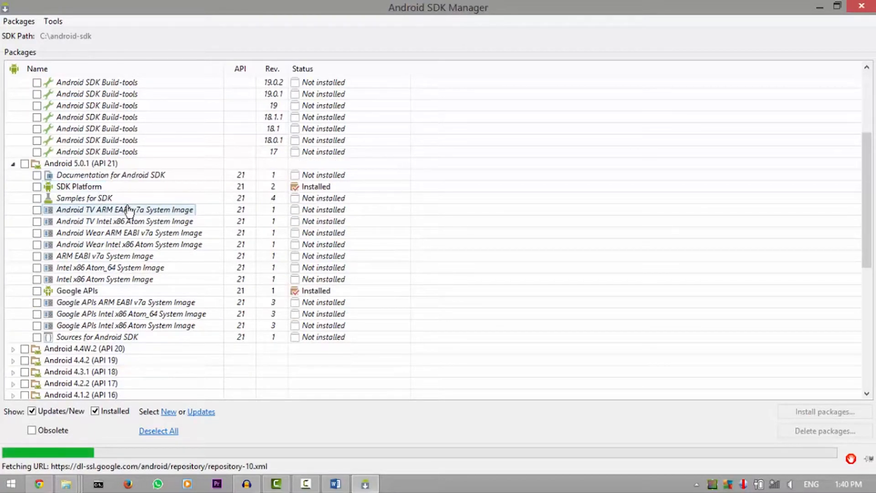
pyautogui.moveTo(131, 211)
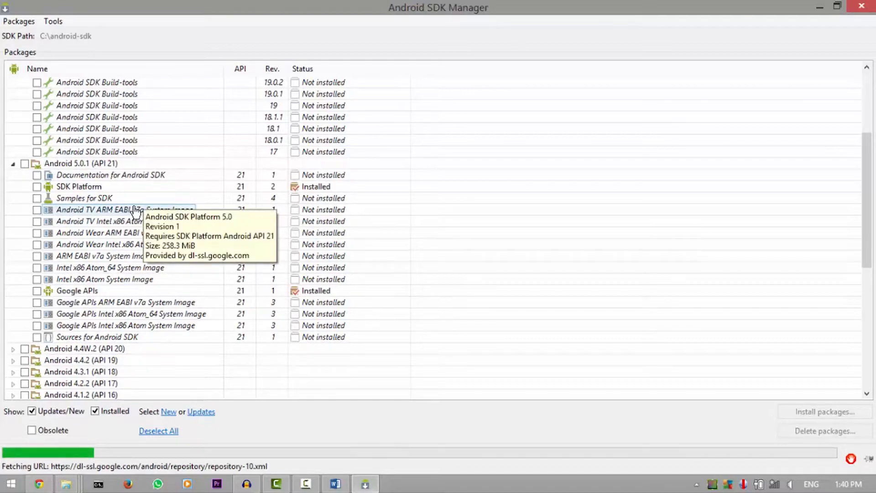
pyautogui.moveTo(408, 247)
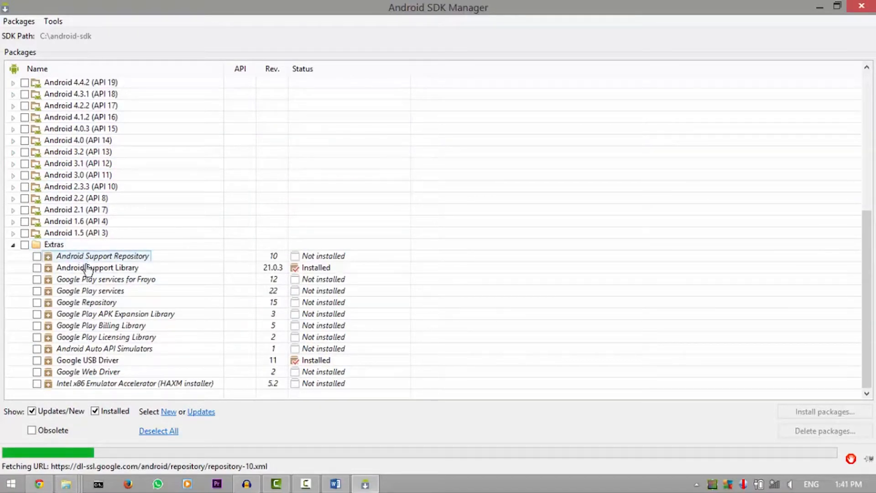
pyautogui.click(98, 267)
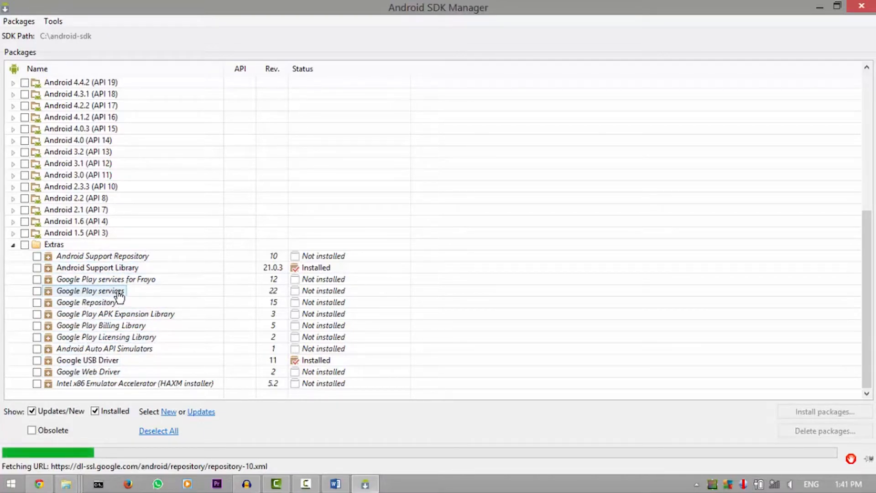
pyautogui.moveTo(81, 295)
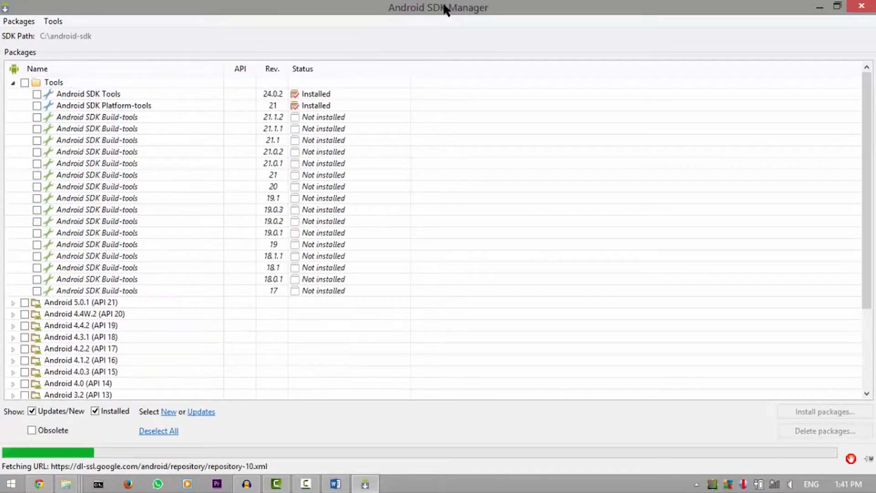
pyautogui.click(104, 104)
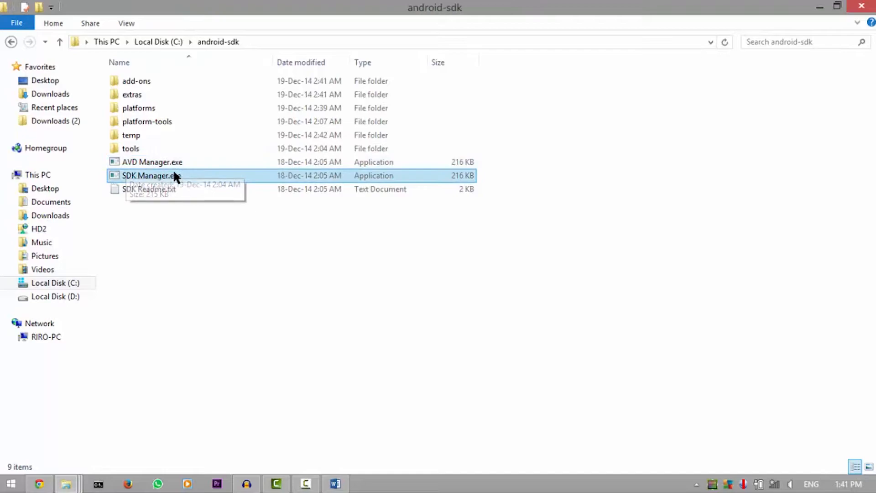
pyautogui.moveTo(168, 162)
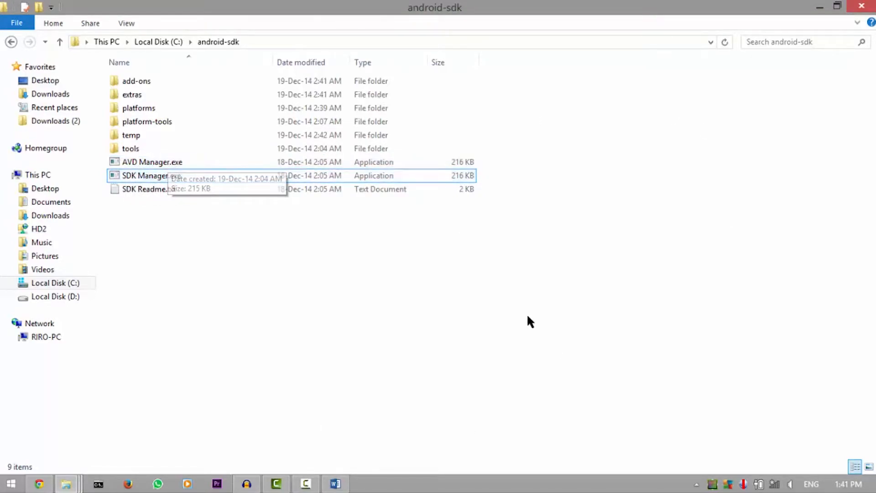
# Step: Select and copy the address bar path C:\android-sdk\platform-tools
pyautogui.click(131, 148)
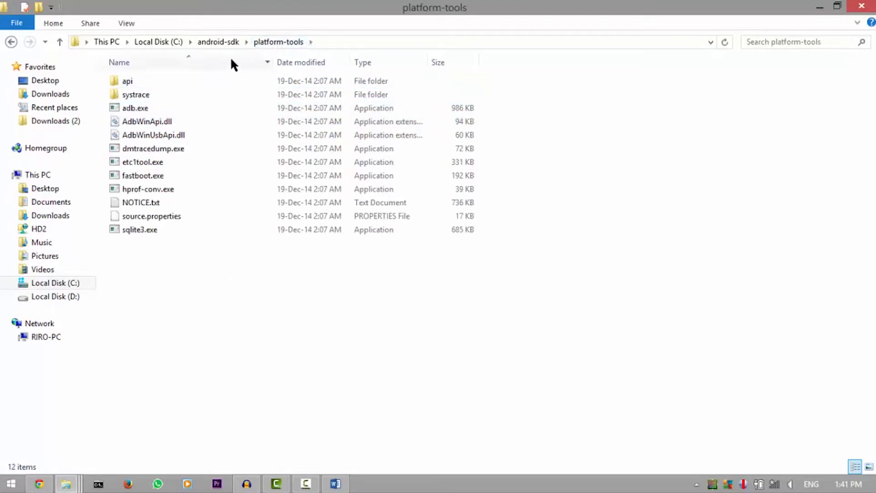
pyautogui.click(135, 108)
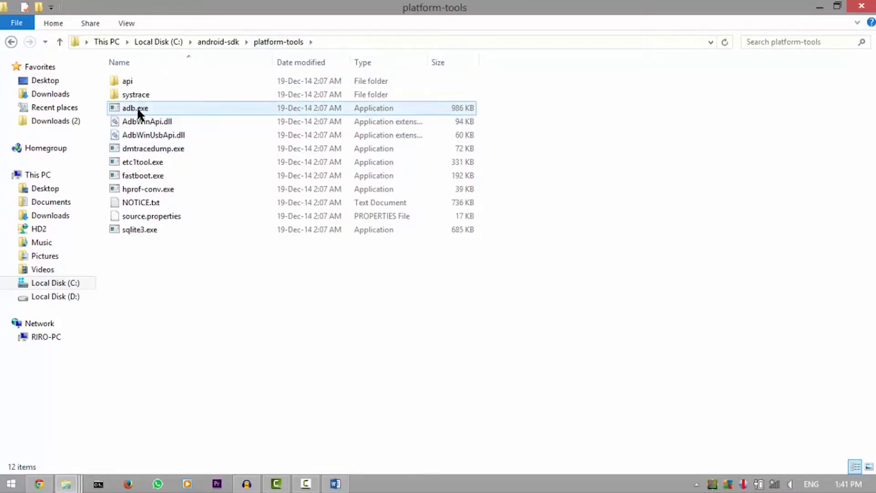
pyautogui.click(143, 176)
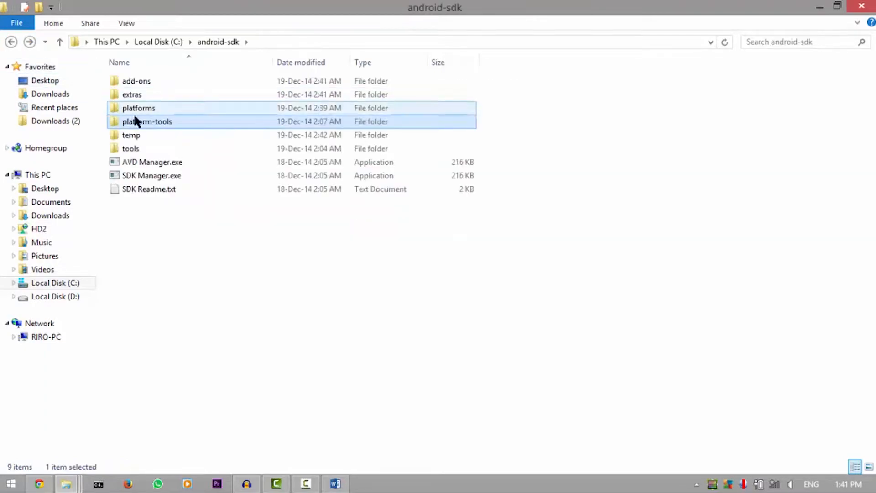
pyautogui.click(146, 122)
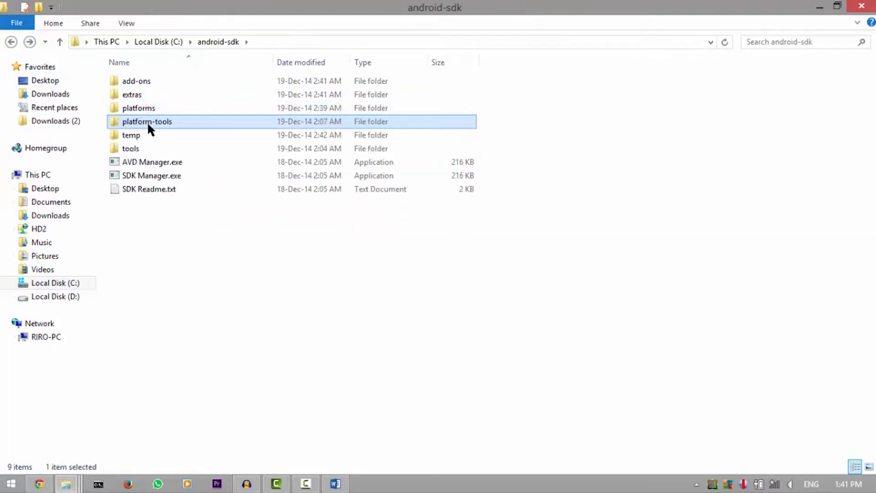
pyautogui.moveTo(147, 122)
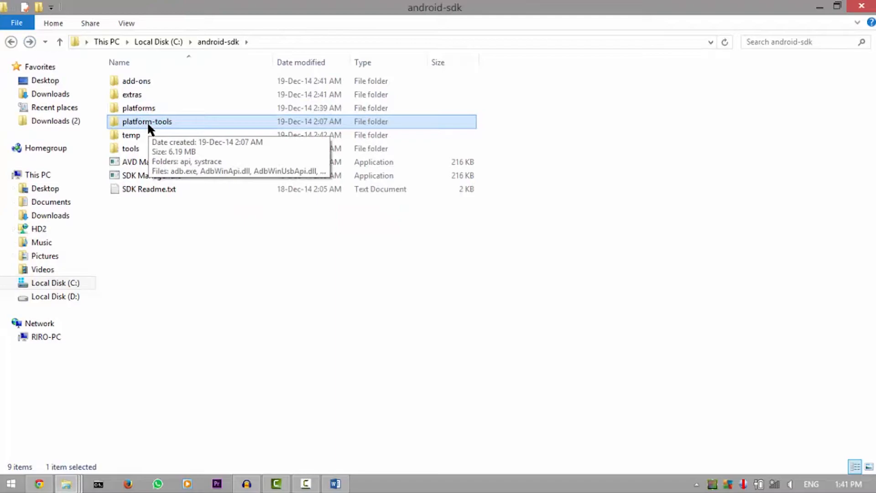
pyautogui.doubleClick(147, 121)
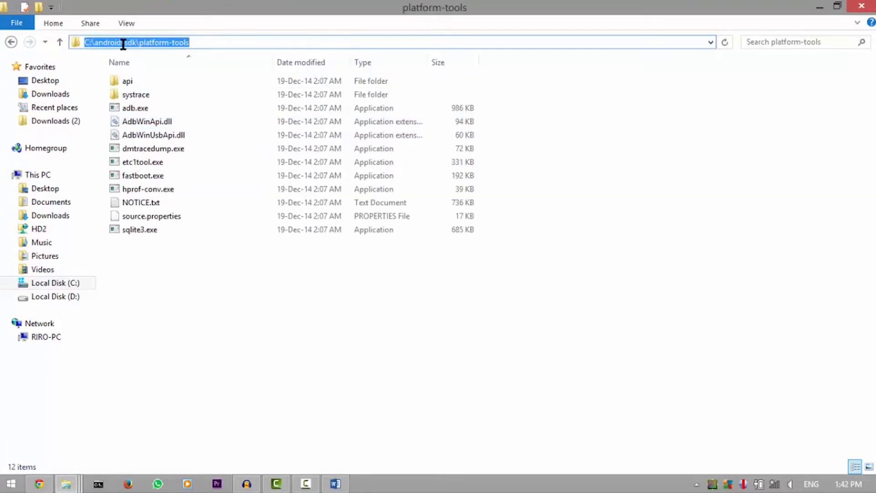
pyautogui.click(353, 42)
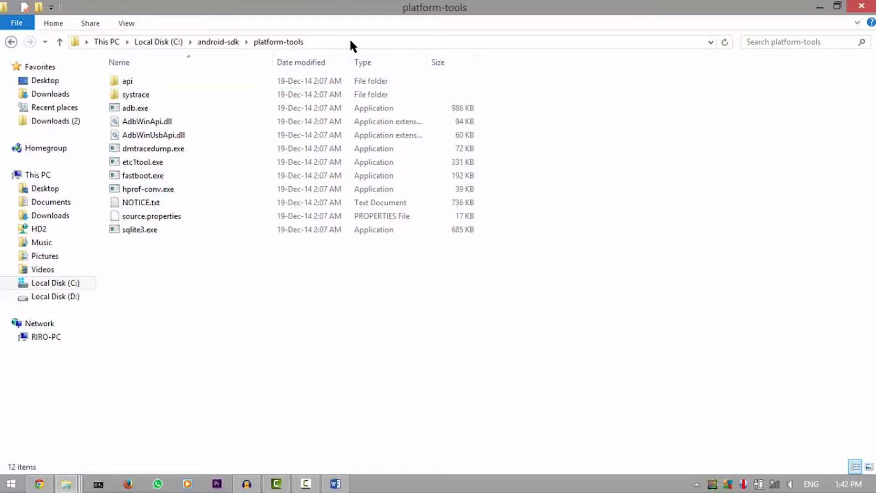
pyautogui.rightClick(134, 42)
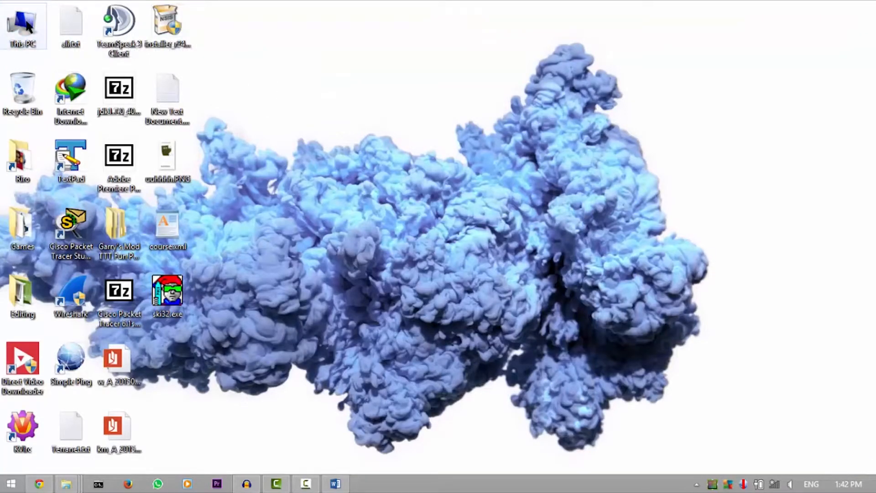
# Step: From This PC Properties, reach Environment Variables and start editing the system Path variable
pyautogui.rightClick(22, 26)
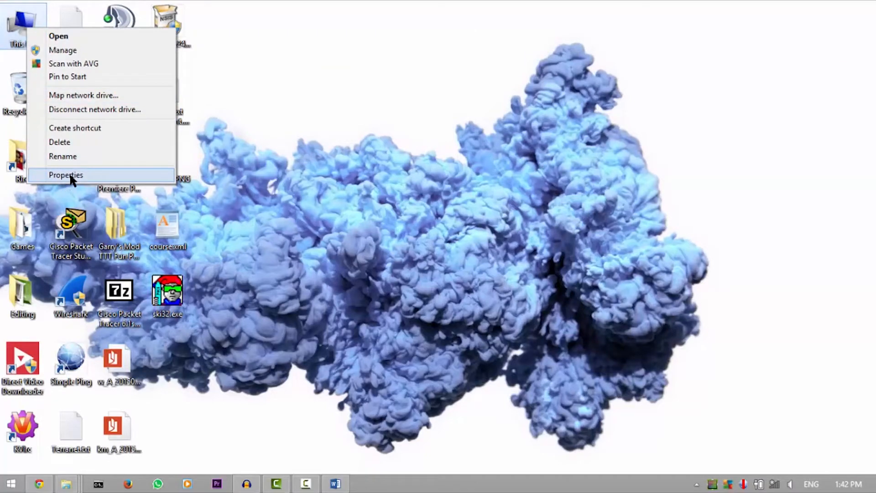
pyautogui.click(66, 175)
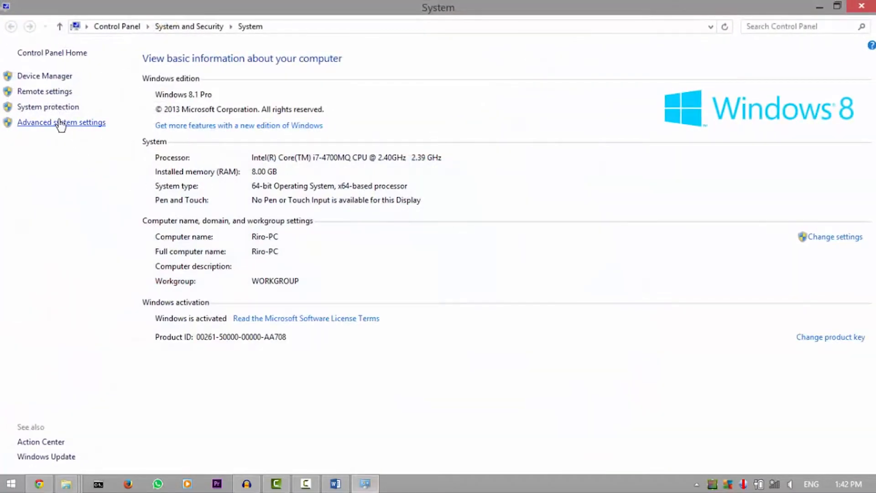
pyautogui.moveTo(71, 130)
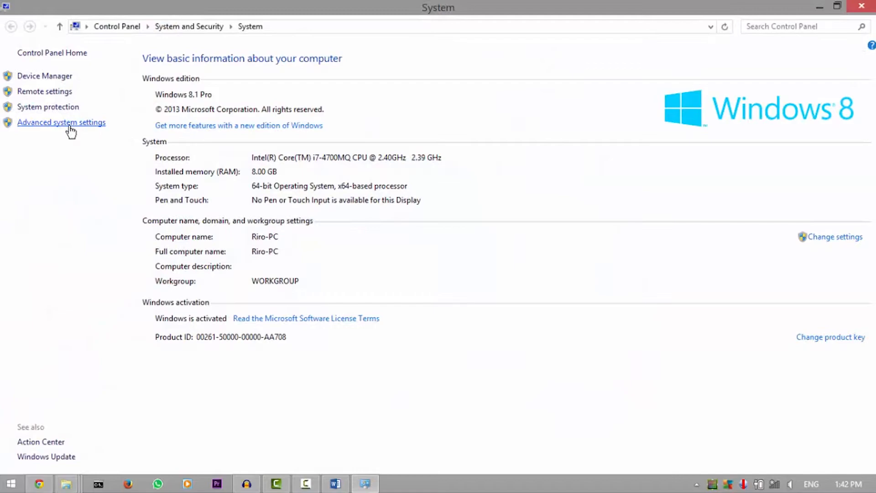
pyautogui.click(61, 121)
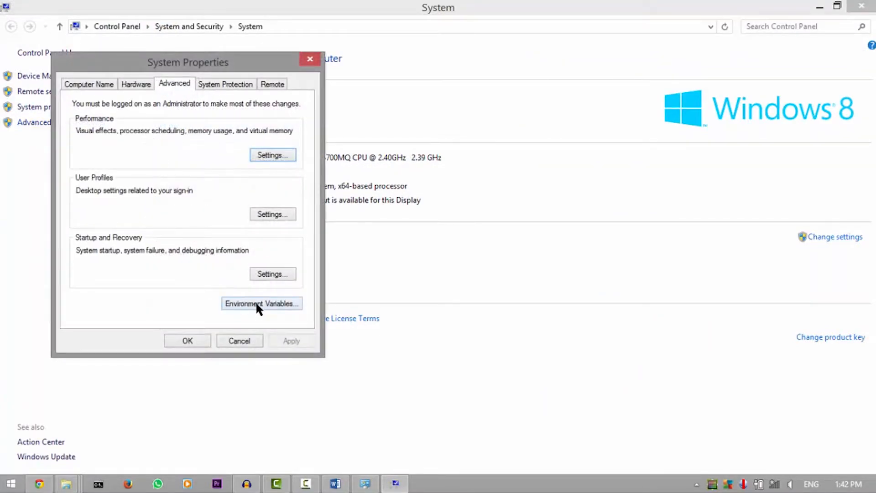
pyautogui.click(261, 303)
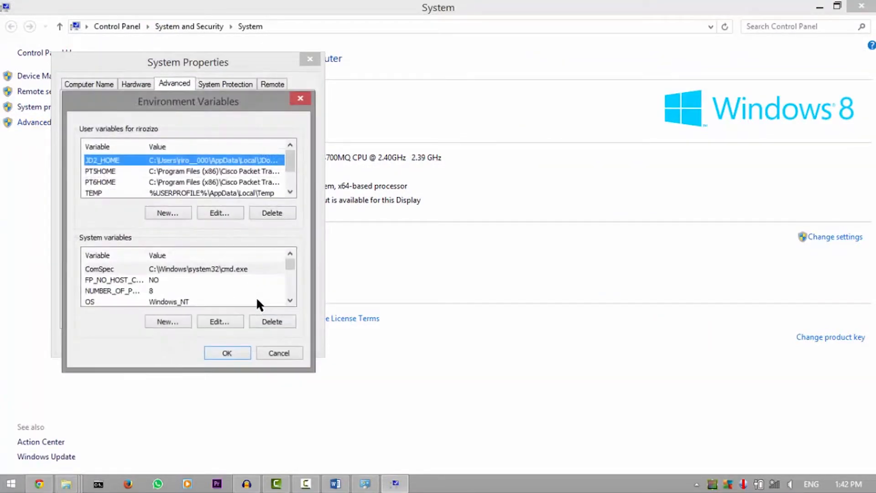
pyautogui.moveTo(155, 246)
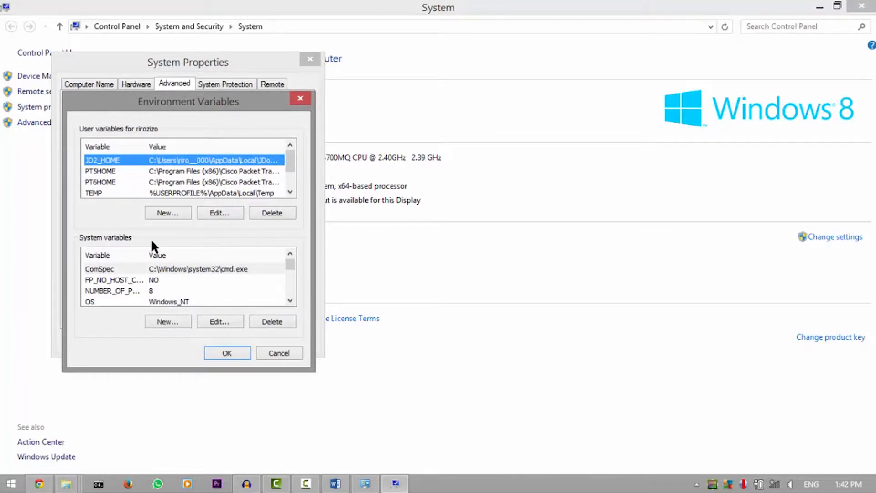
pyautogui.moveTo(304, 310)
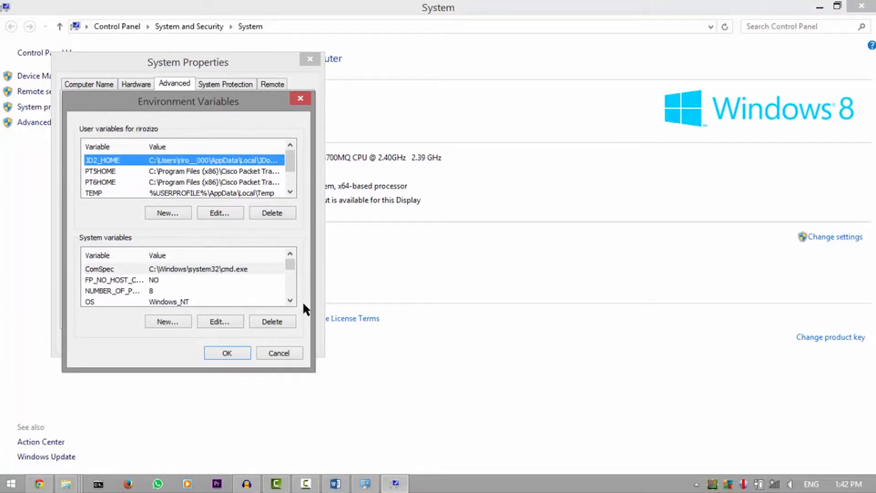
pyautogui.scroll(-3)
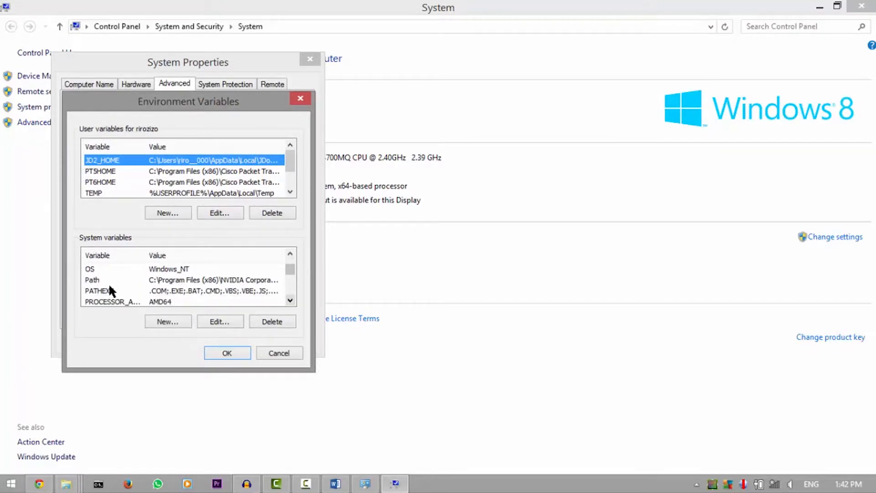
pyautogui.moveTo(99, 288)
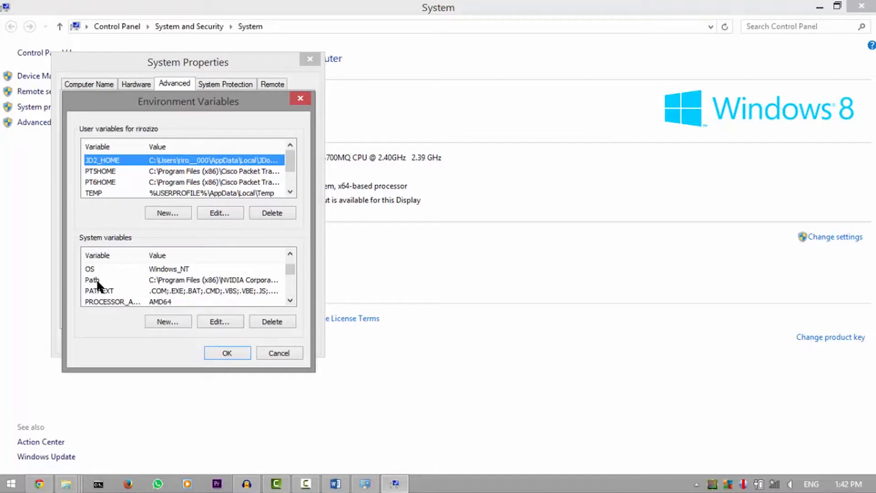
pyautogui.moveTo(106, 286)
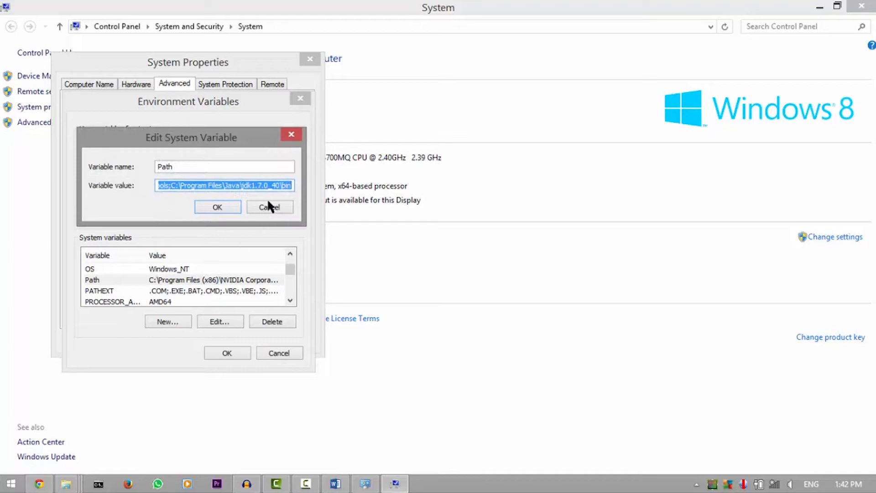
pyautogui.click(158, 185)
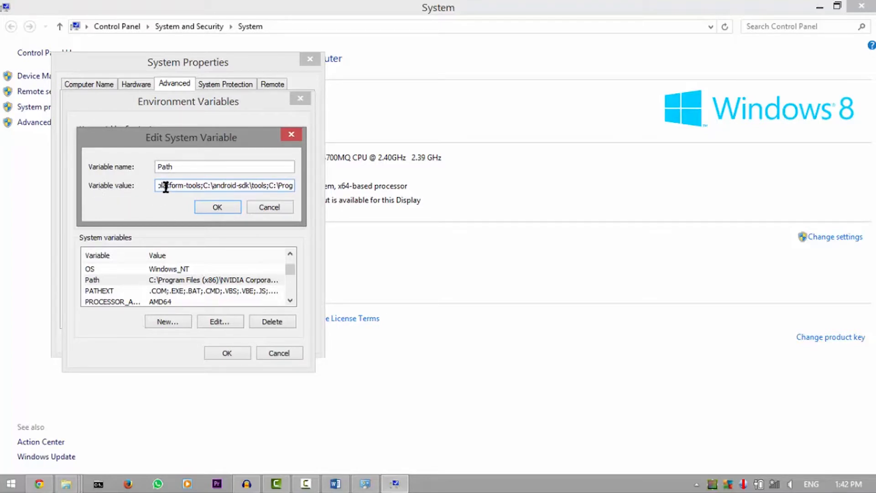
# Step: Select the whole Path value containing C:\android-sdk\platform-tools; and C:\android-sdk\tools;
pyautogui.tripleClick(224, 185)
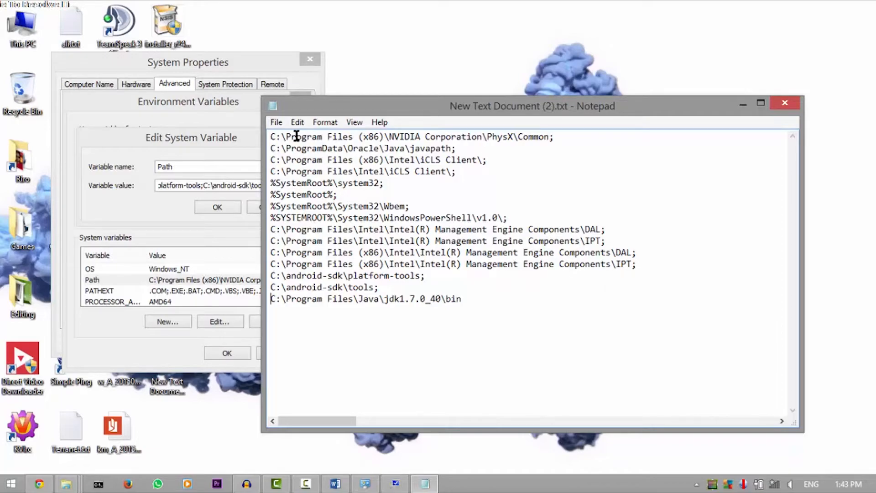
# Step: Compare the Notepad Path entries with the platform-tools folder's address bar path
pyautogui.moveTo(294, 136); pyautogui.dragTo(381, 252)
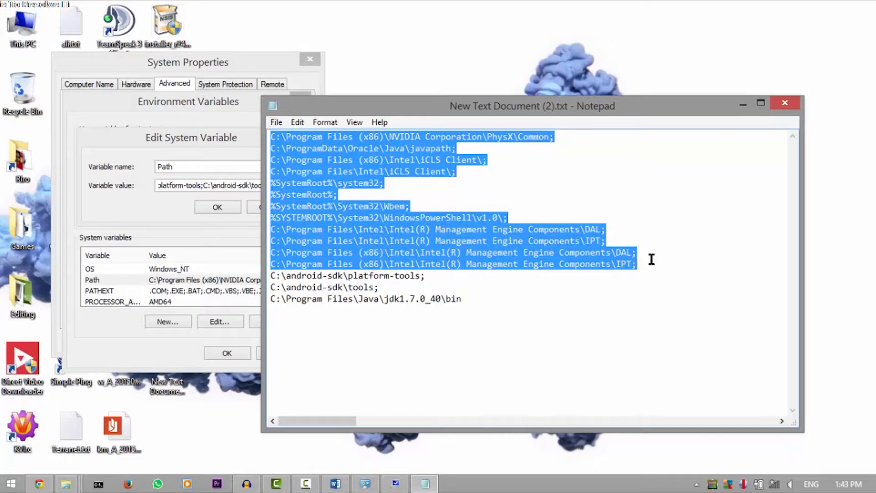
pyautogui.click(327, 276)
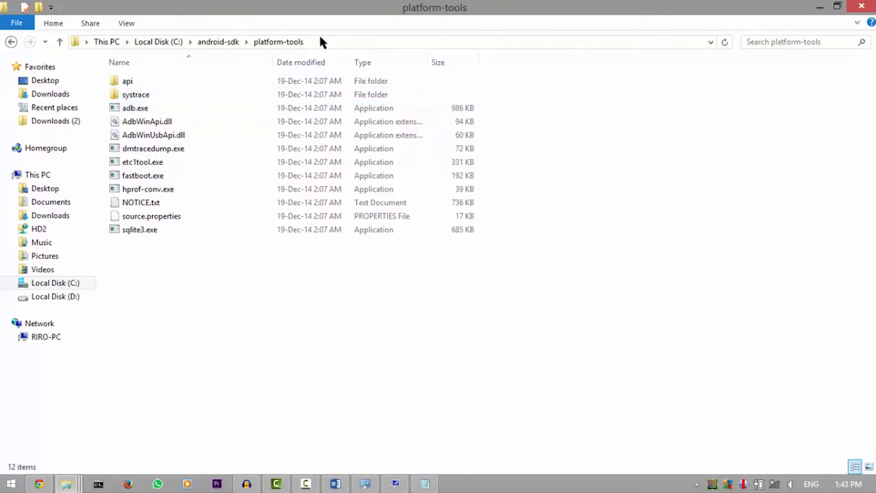
pyautogui.click(321, 42)
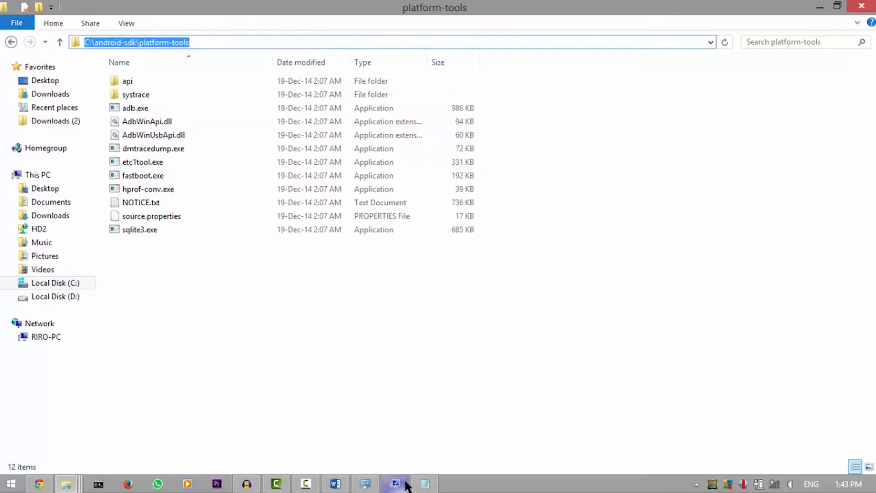
pyautogui.click(395, 484)
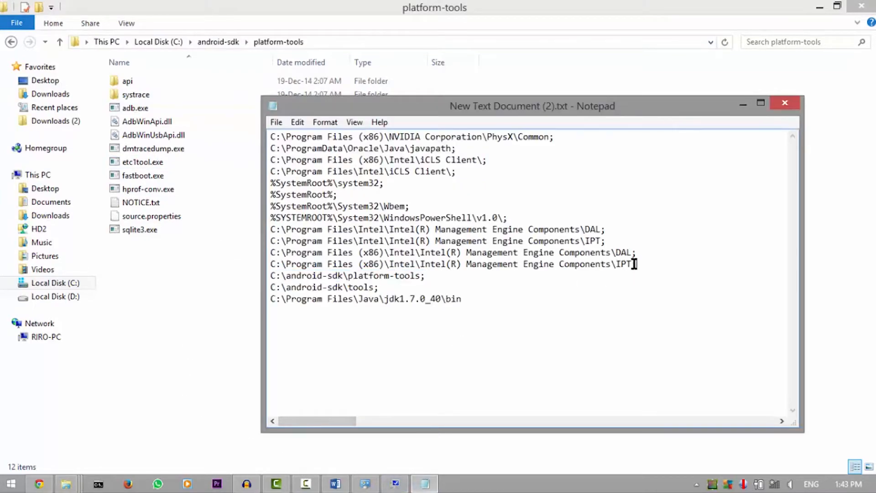
pyautogui.moveTo(363, 275); pyautogui.dragTo(425, 275)
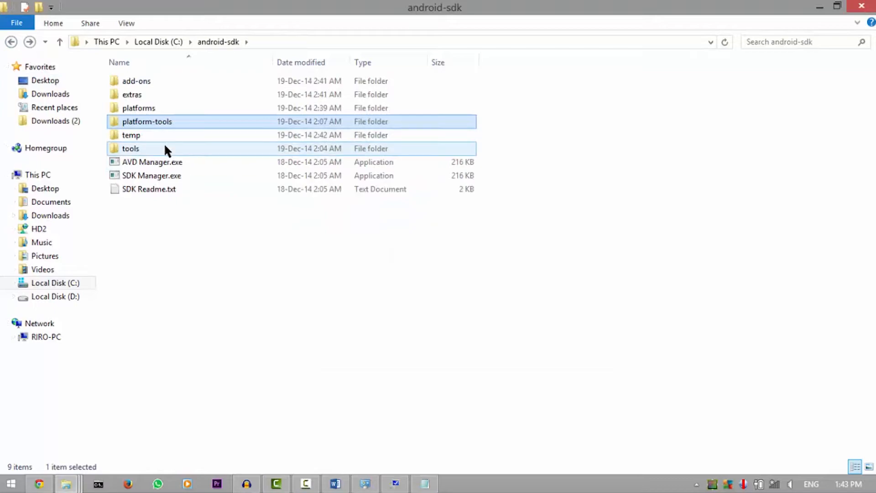
# Step: Open the tools folder and select the platform-tools Path line in Notepad to compare
pyautogui.doubleClick(130, 148)
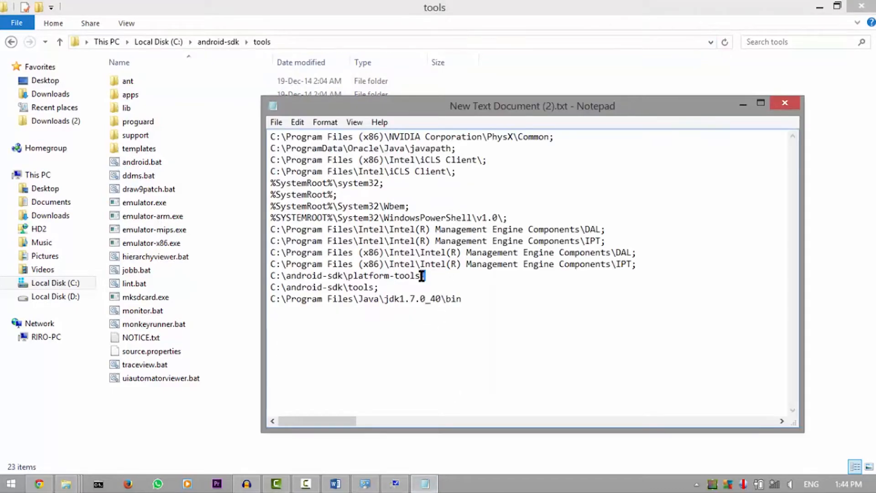
pyautogui.tripleClick(324, 286)
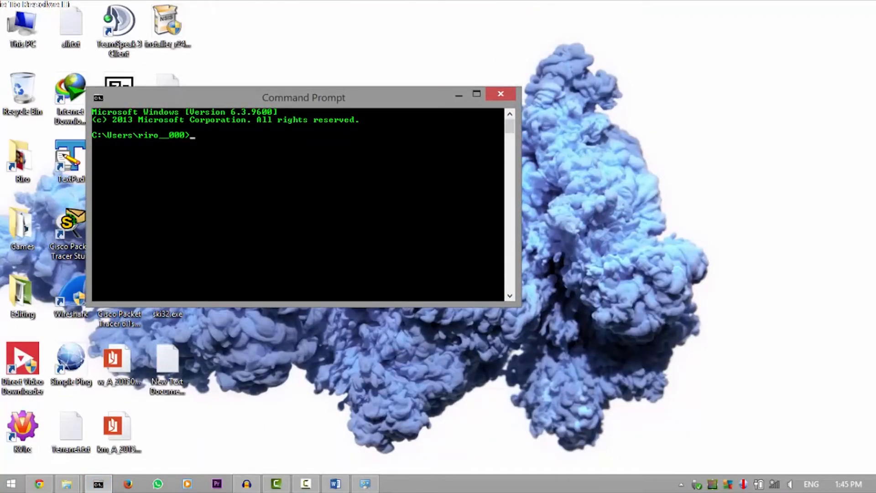
# Step: Run adb devices to list the attached phone, then begin another adb command
pyautogui.write('adb devices')
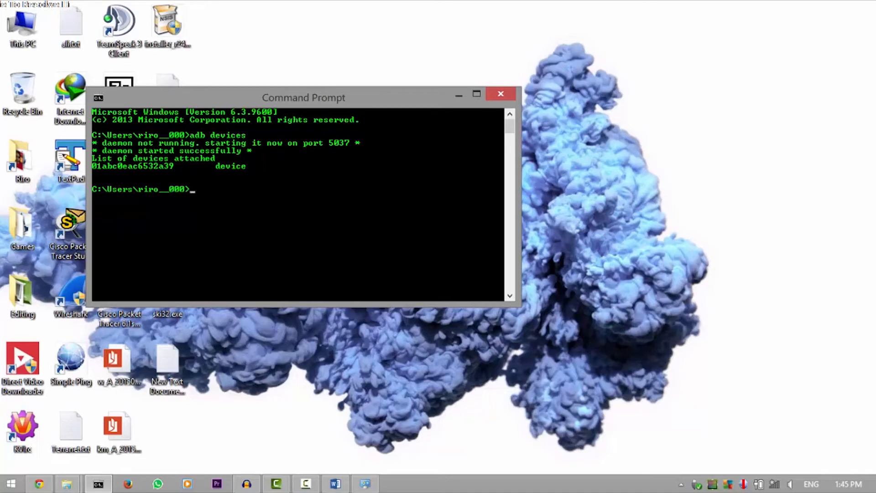
pyautogui.write('adb re')
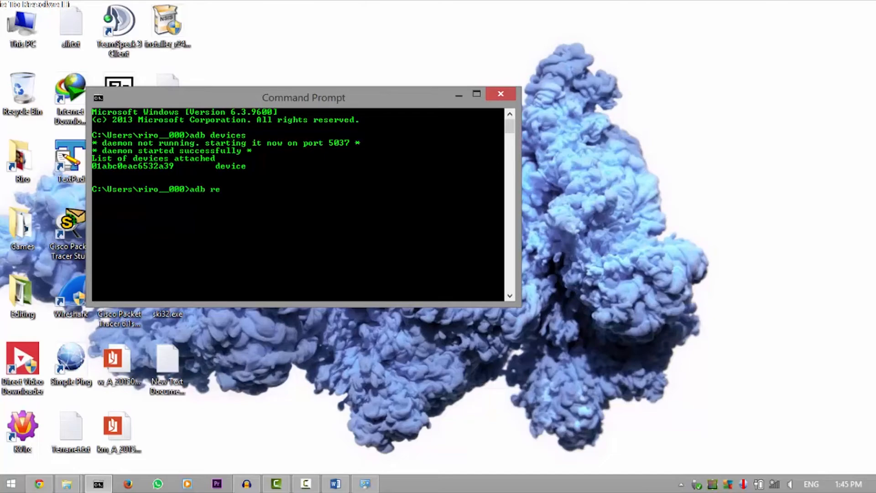